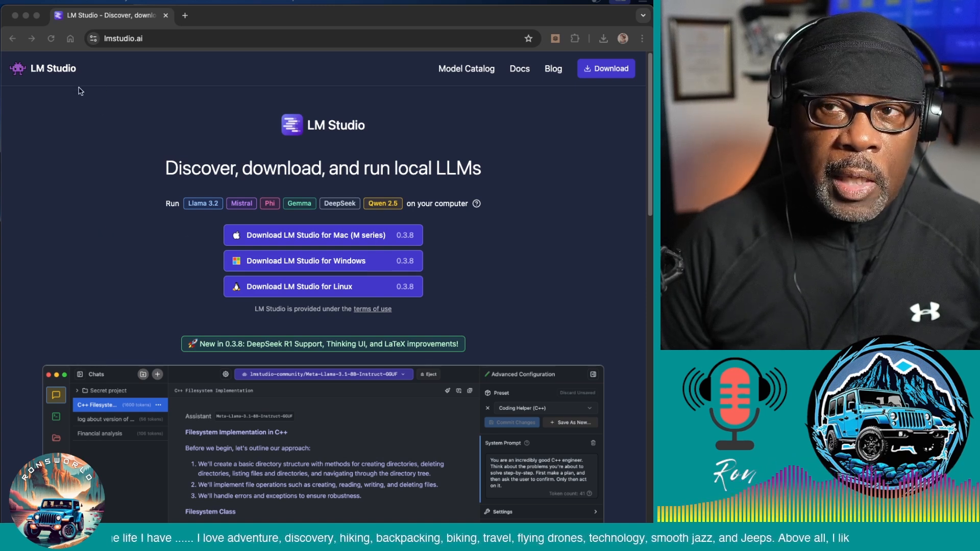
pyautogui.moveTo(313, 250)
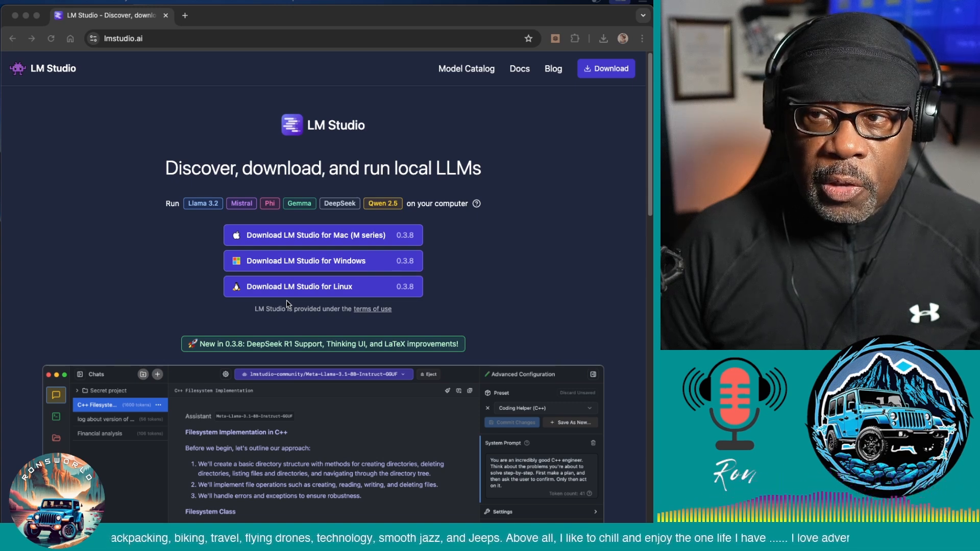
pyautogui.moveTo(306, 240)
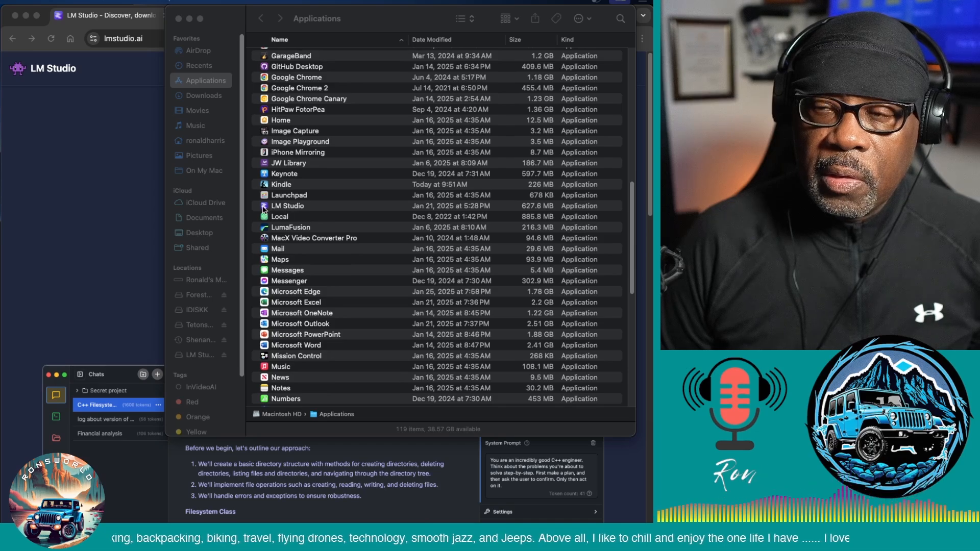
# Launch LM Studio from Finder's Applications folder
pyautogui.click(288, 210)
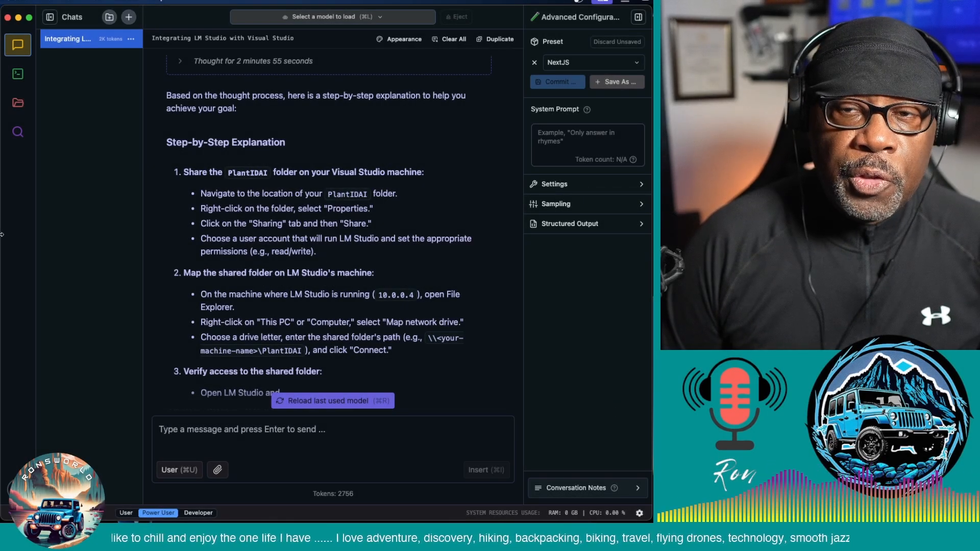
pyautogui.moveTo(17, 132)
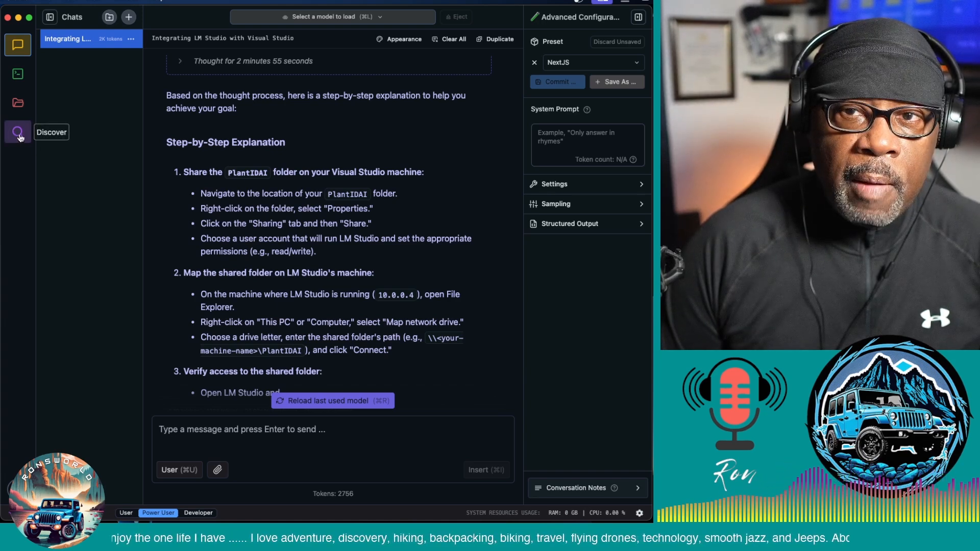
# Show the Discover model search listing staff-picked models
pyautogui.click(18, 132)
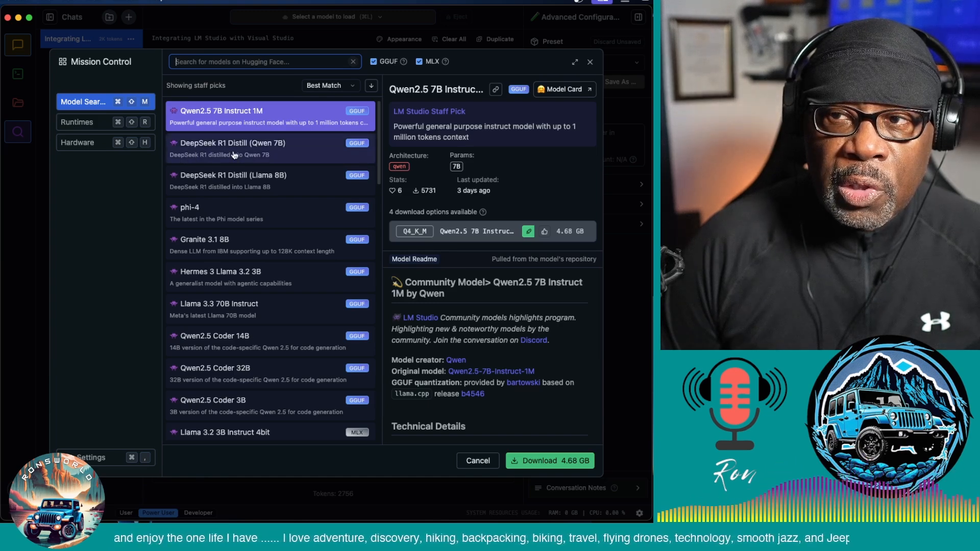
# Download the 4.68 GB DeepSeek R1 Distill (Qwen 7B) model from the staff picks
pyautogui.click(238, 147)
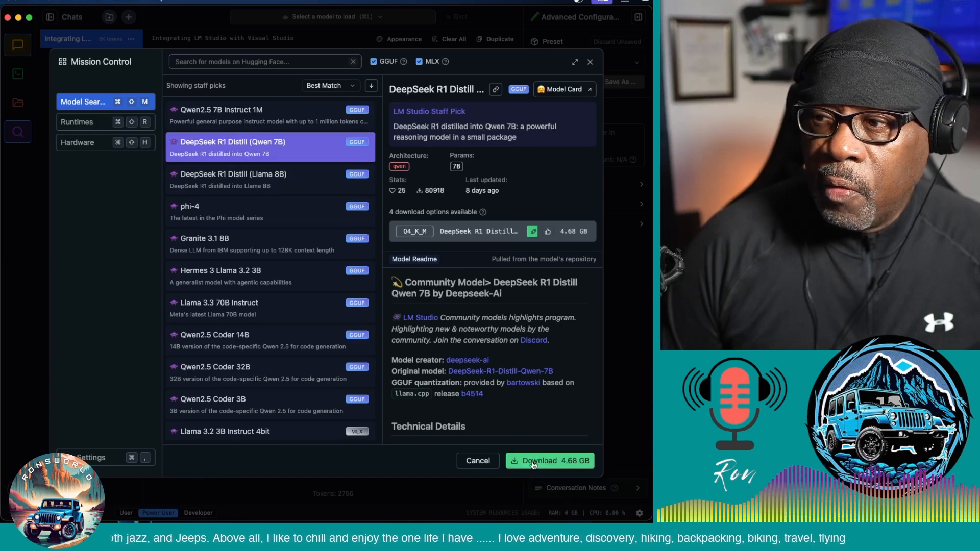
pyautogui.click(550, 461)
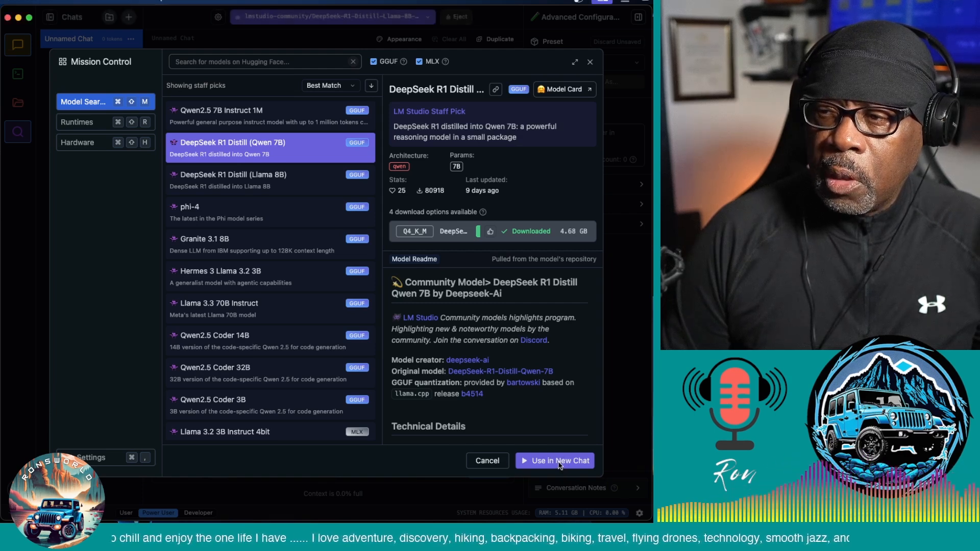
# Ask the model 'Who was the first Stars Wars movie made?' in a new chat
pyautogui.click(560, 461)
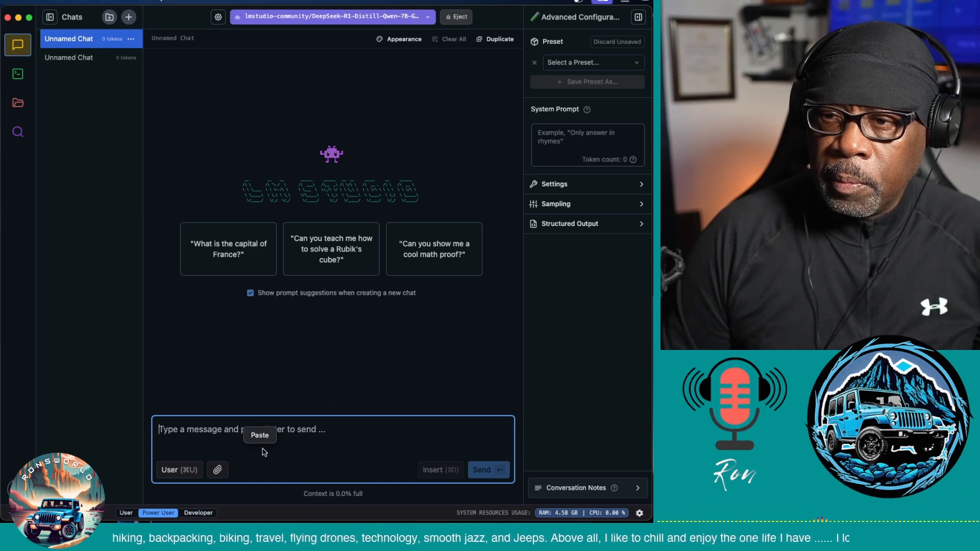
pyautogui.write('Who was the first Stars Wars movie made?')
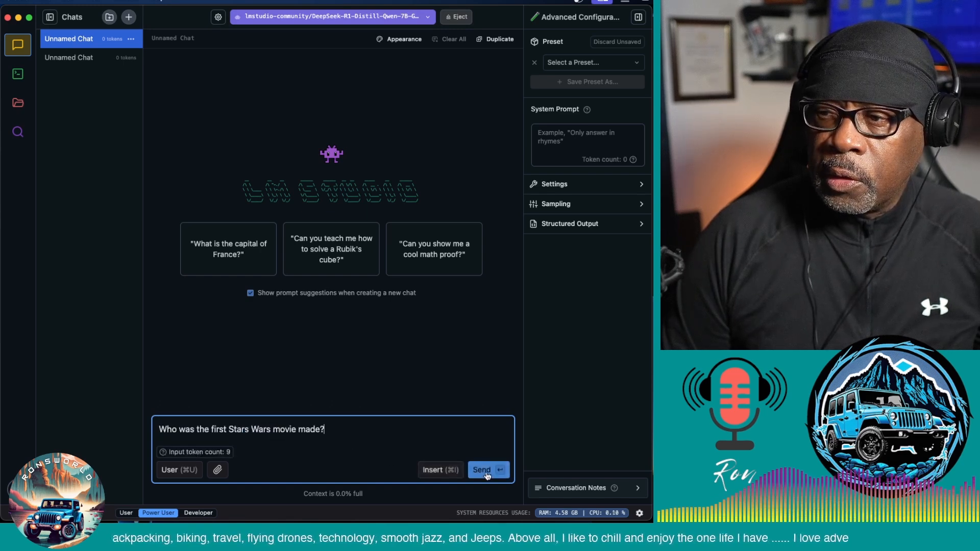
pyautogui.click(487, 470)
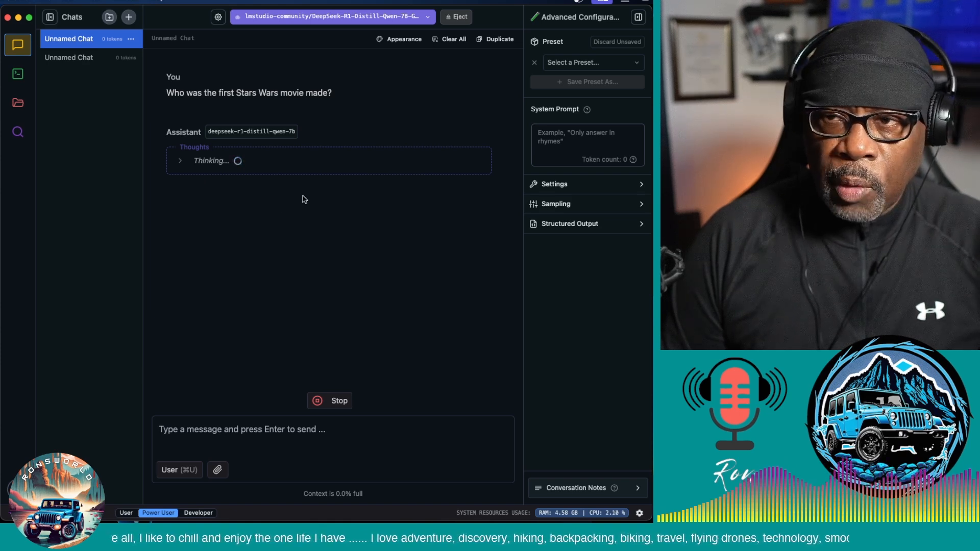
pyautogui.moveTo(385, 331)
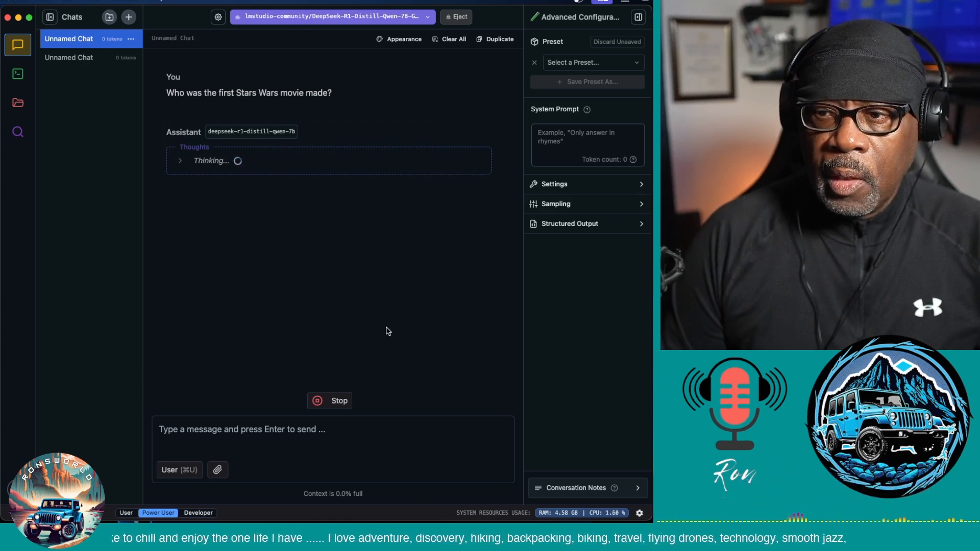